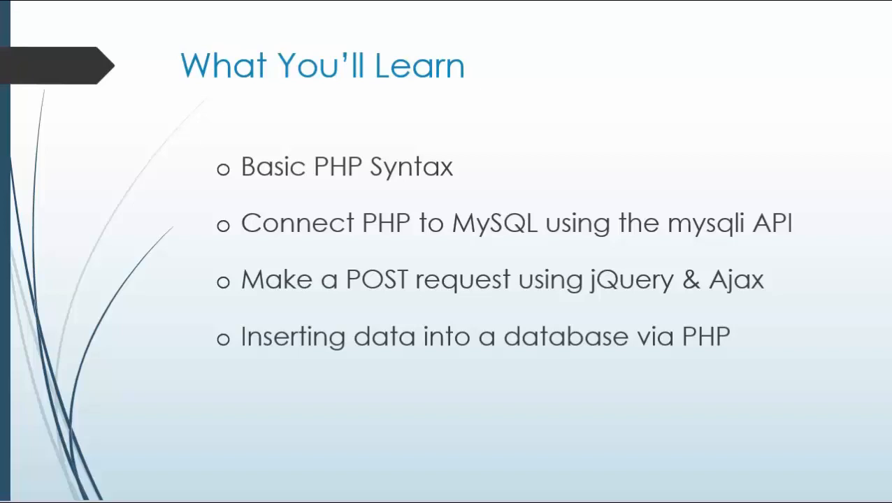
mouse_move(441, 402)
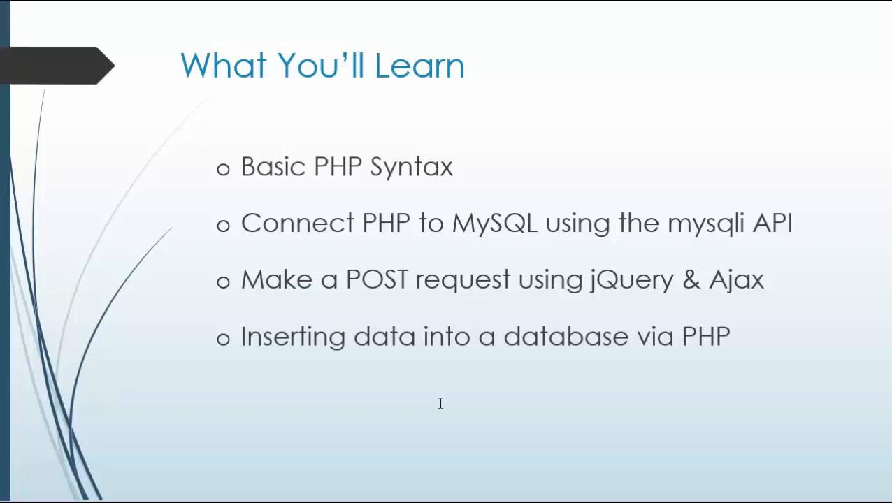
mouse_move(441, 403)
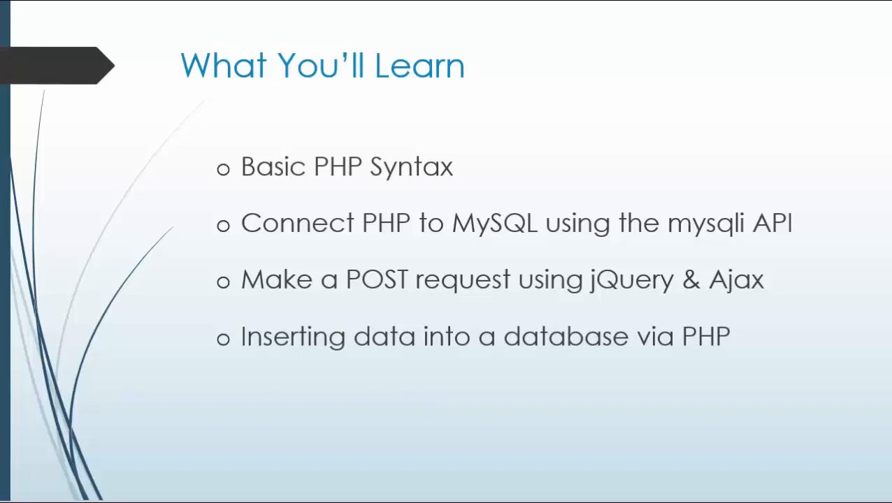